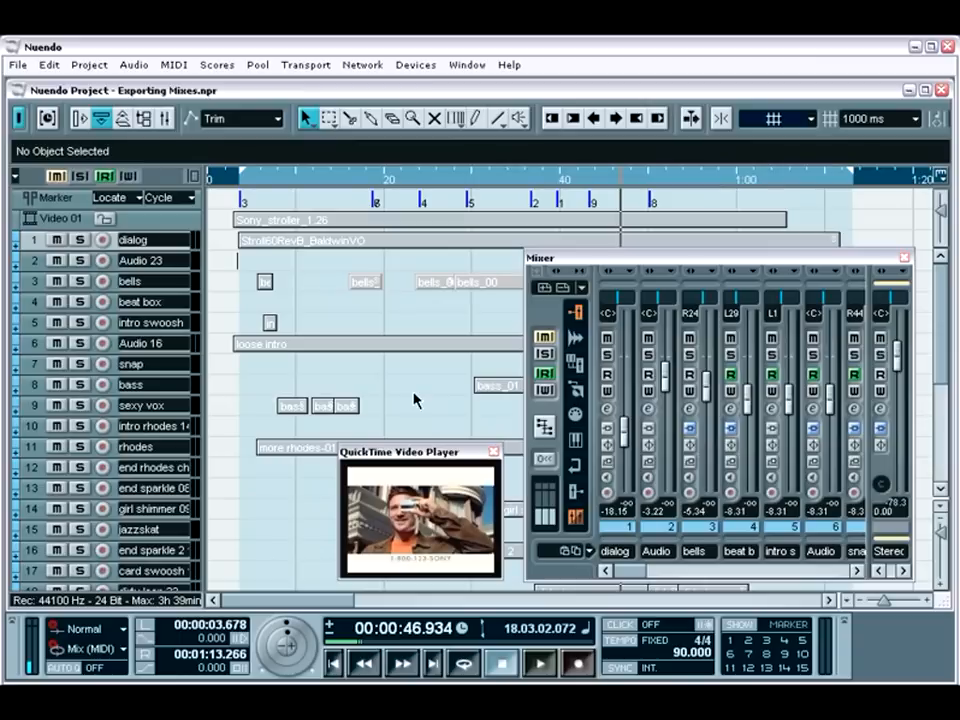
{"action": "mouse_move", "coordinate": [50, 69]}
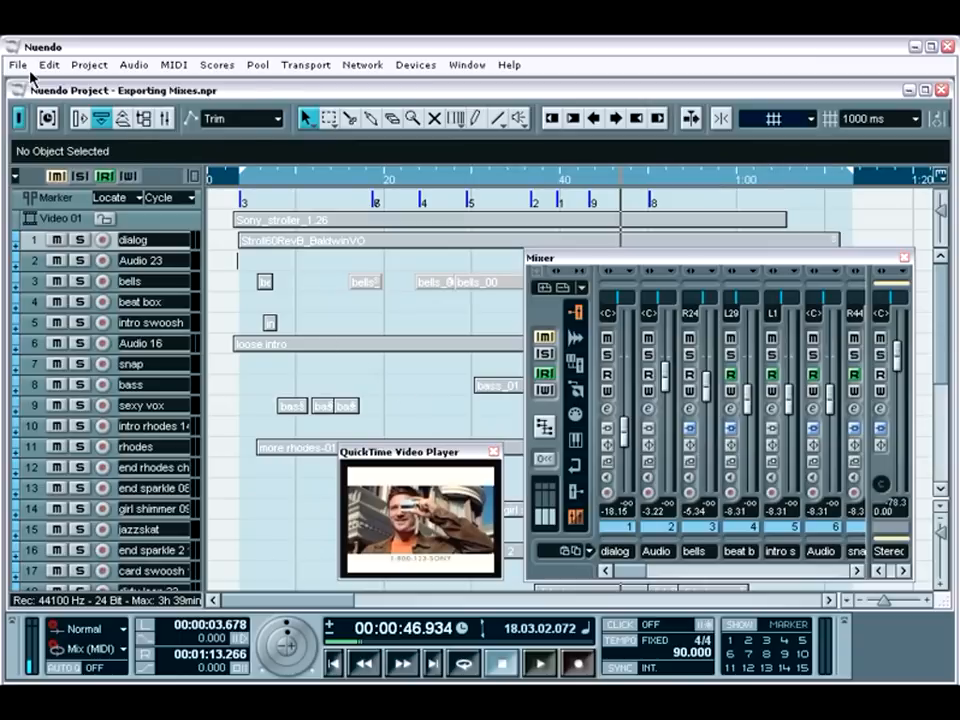
- Open File > Export > Audio Mixdown and keep Wave, PCM coding, 16-bit, 44.1 kHz
{"action": "left_click", "coordinate": [15, 64]}
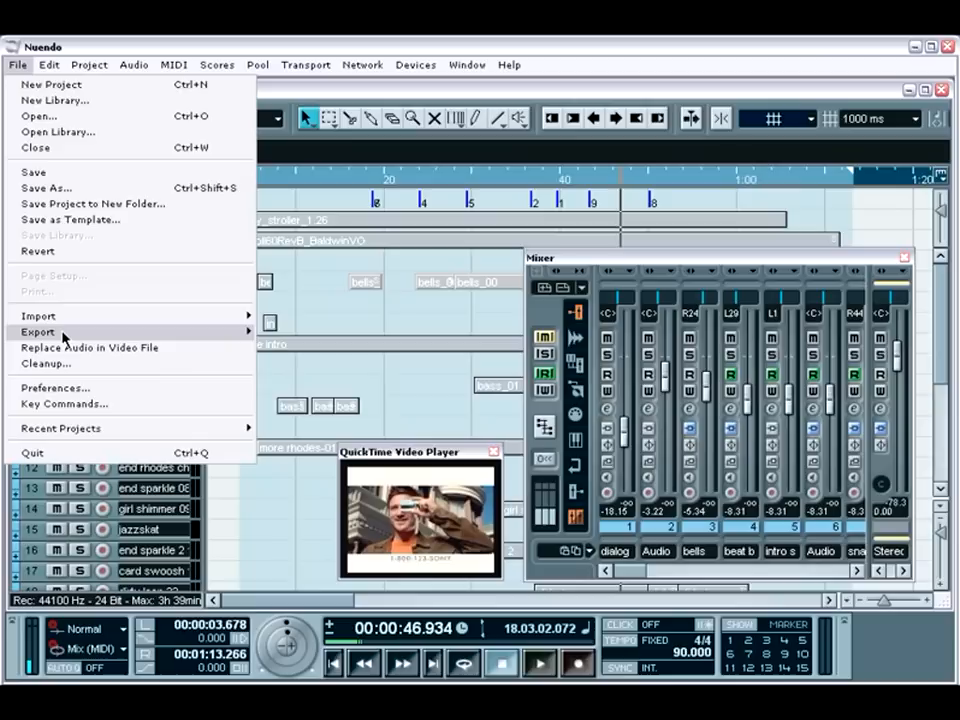
{"action": "mouse_move", "coordinate": [38, 331]}
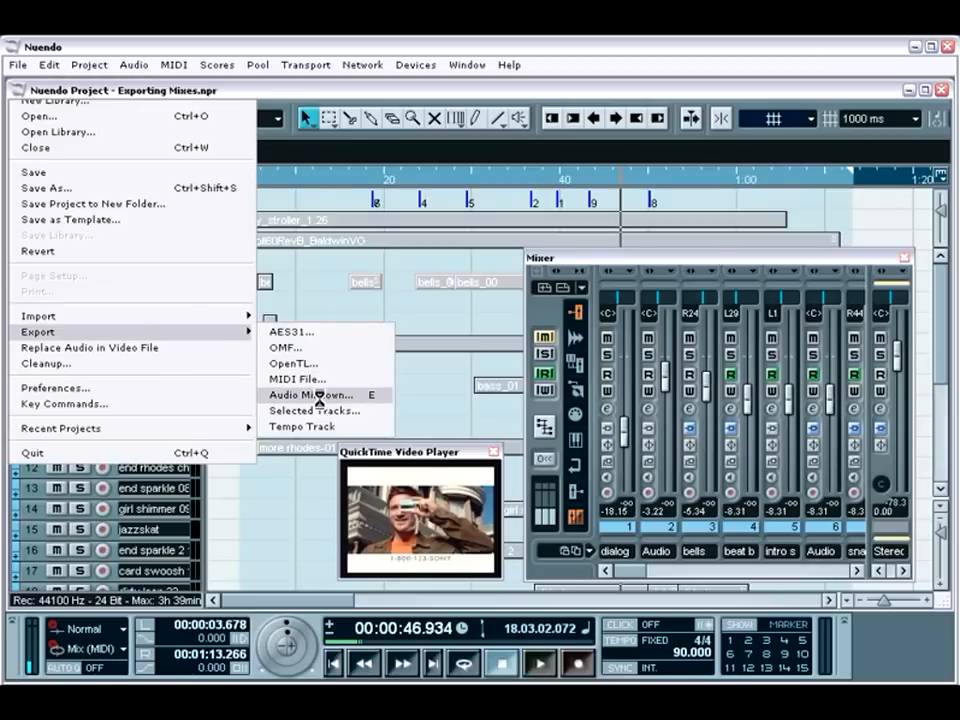
{"action": "left_click", "coordinate": [311, 394]}
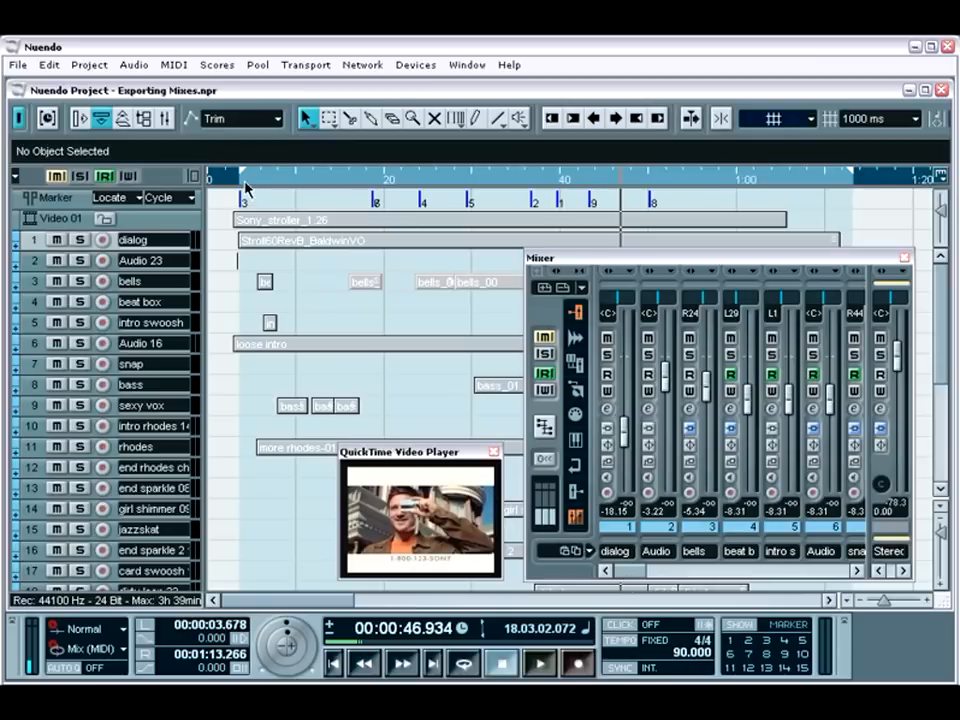
{"action": "mouse_move", "coordinate": [693, 228]}
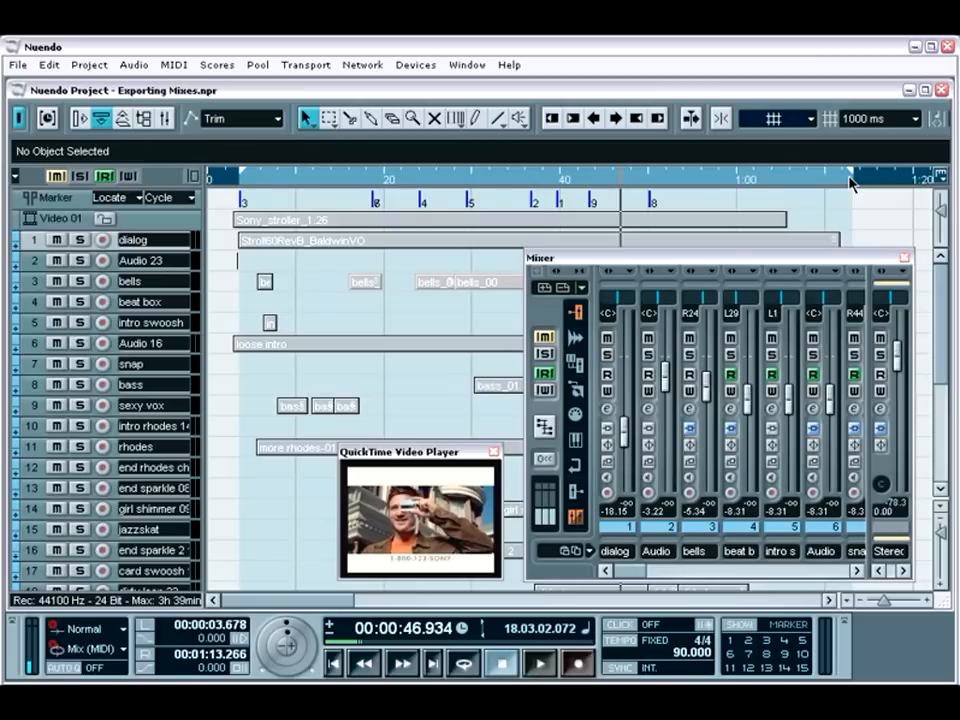
{"action": "mouse_move", "coordinate": [847, 215]}
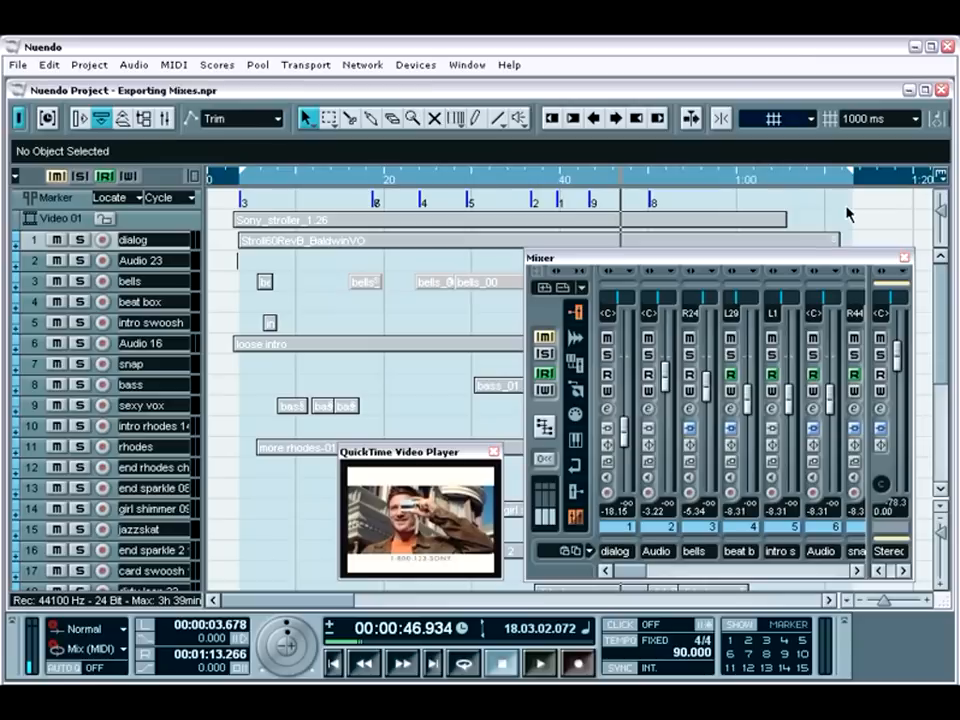
{"action": "mouse_move", "coordinate": [80, 151]}
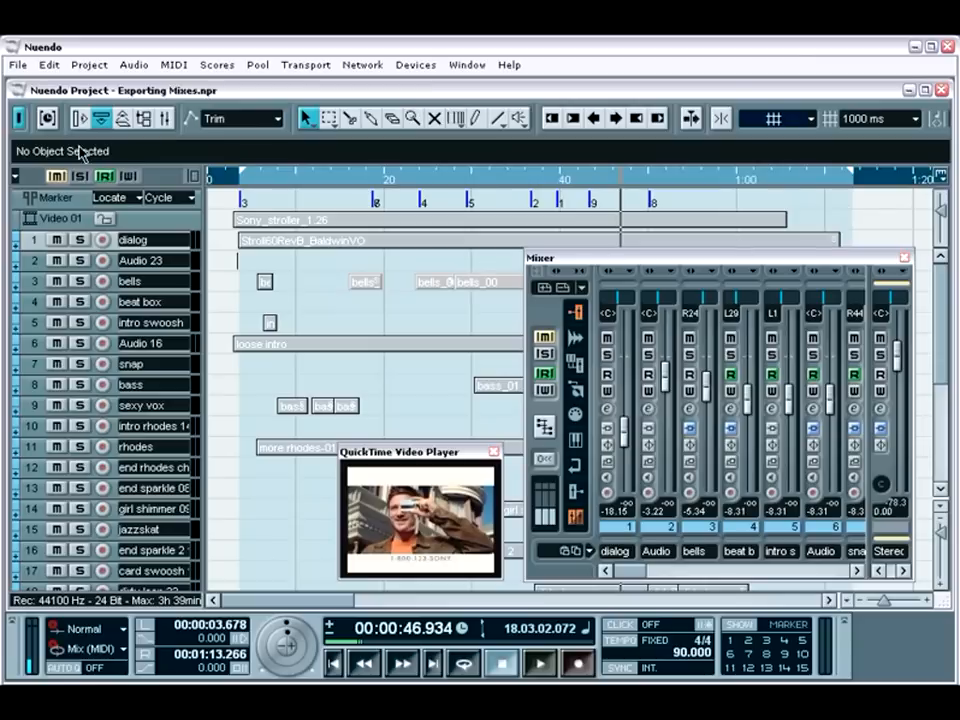
{"action": "left_click", "coordinate": [15, 64]}
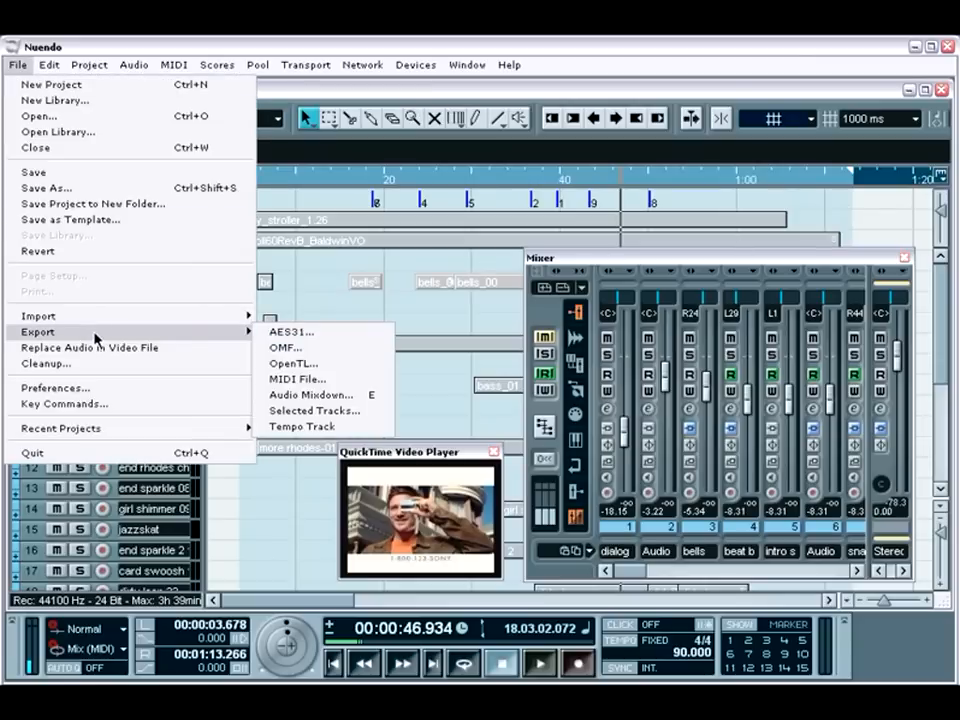
{"action": "left_click", "coordinate": [311, 395]}
{"action": "type", "text": "I04-01"}
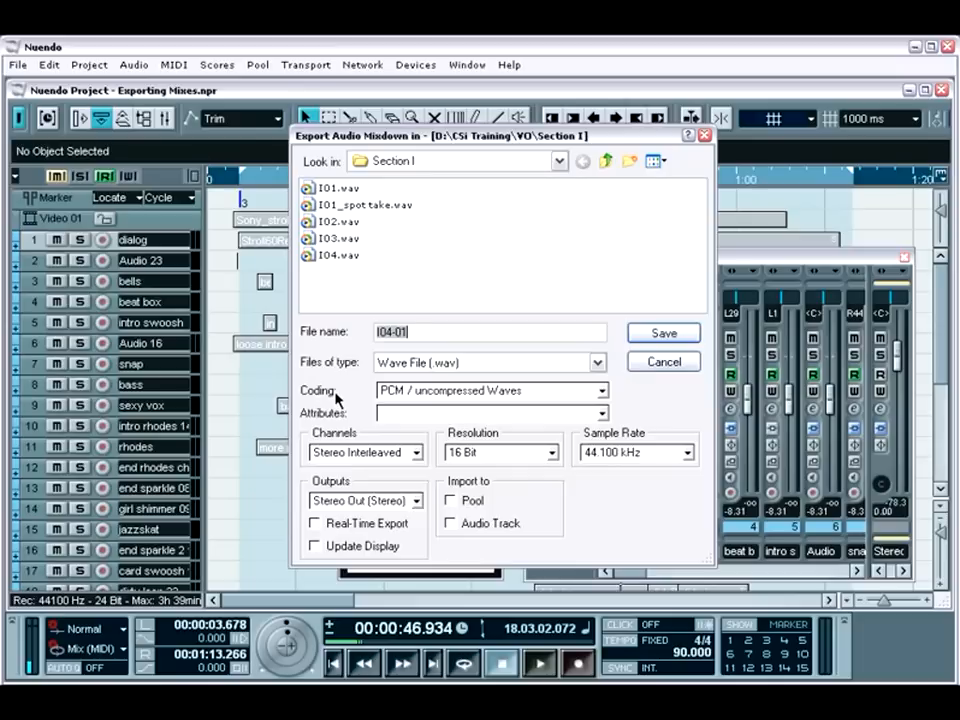
{"action": "mouse_move", "coordinate": [542, 413]}
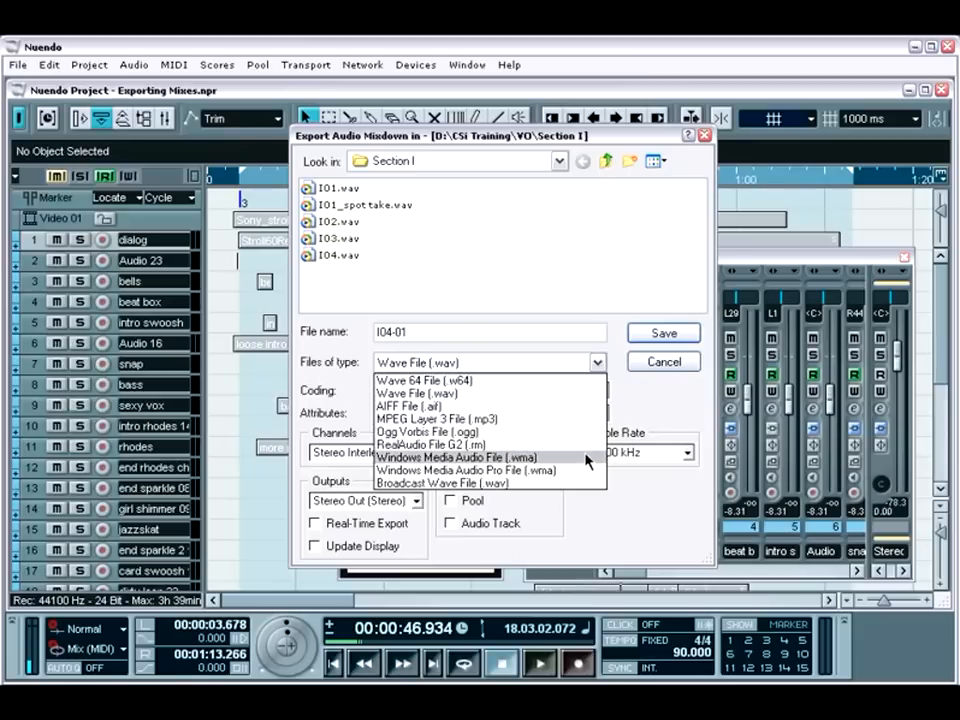
{"action": "mouse_move", "coordinate": [585, 483]}
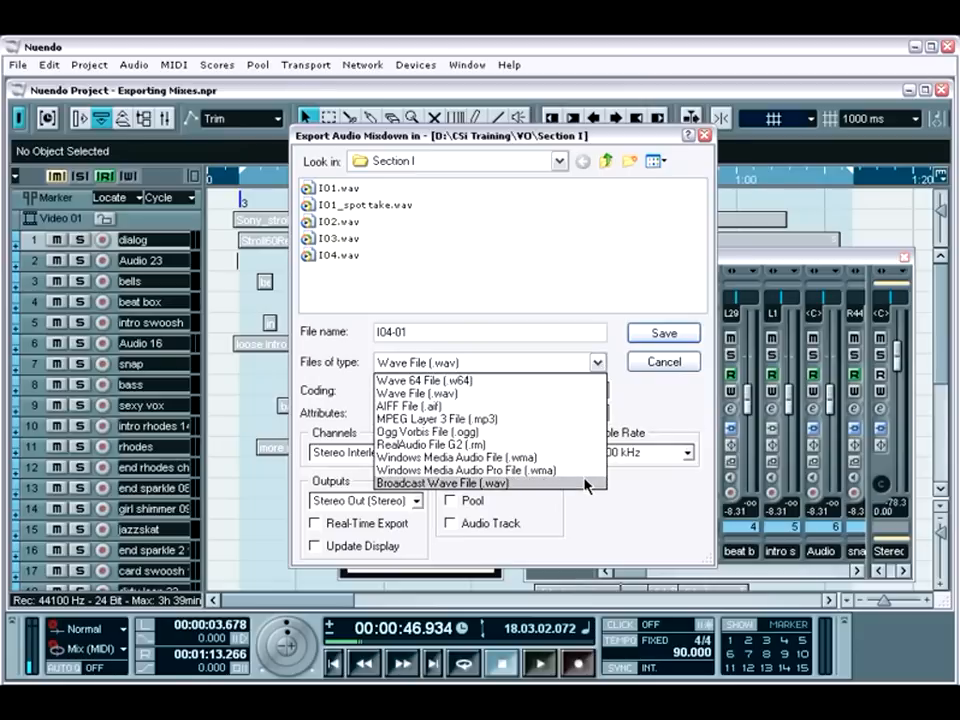
{"action": "mouse_move", "coordinate": [580, 462]}
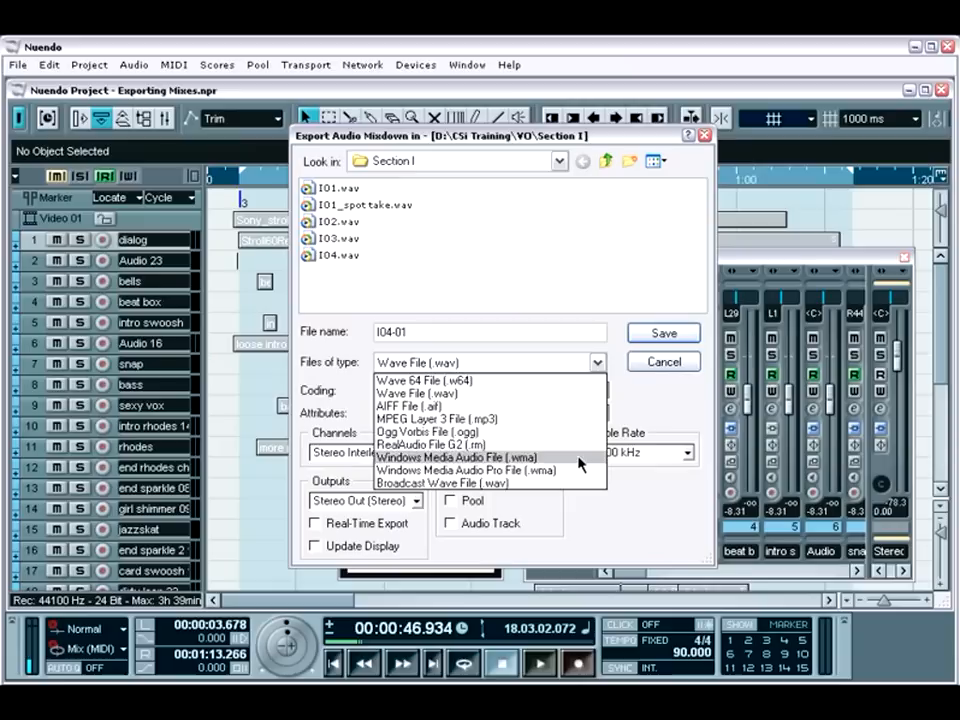
{"action": "mouse_move", "coordinate": [578, 426]}
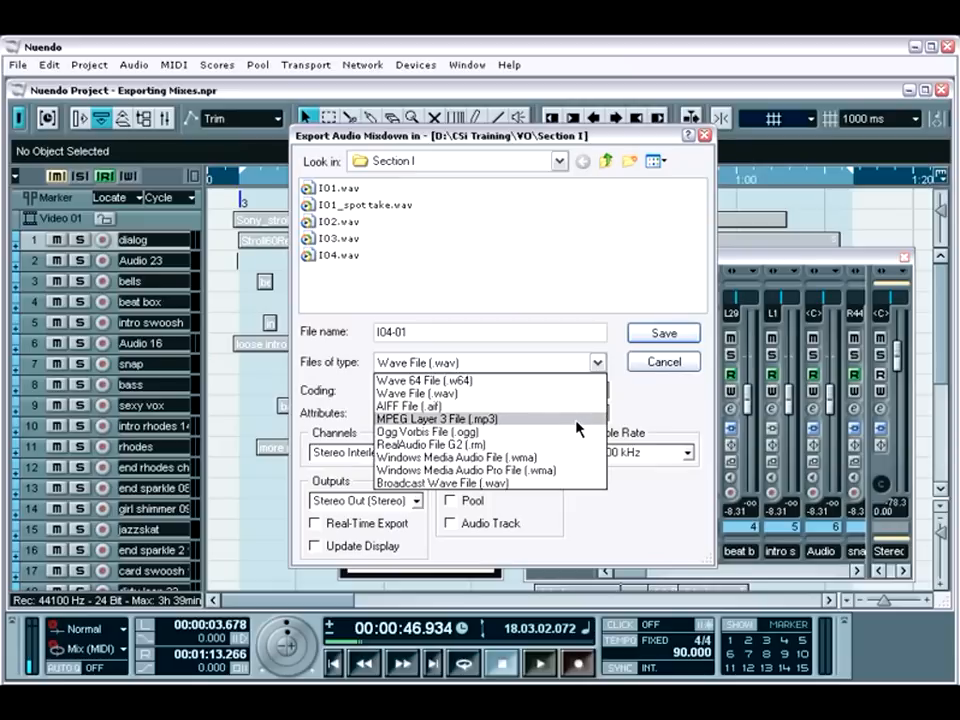
{"action": "mouse_move", "coordinate": [635, 416]}
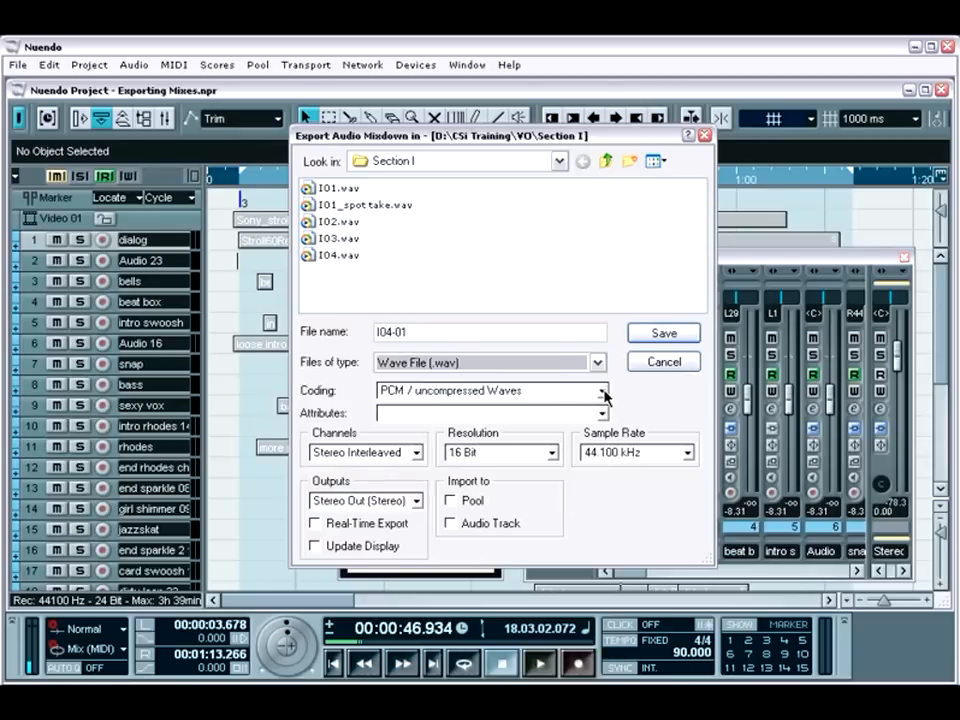
{"action": "left_click", "coordinate": [599, 390]}
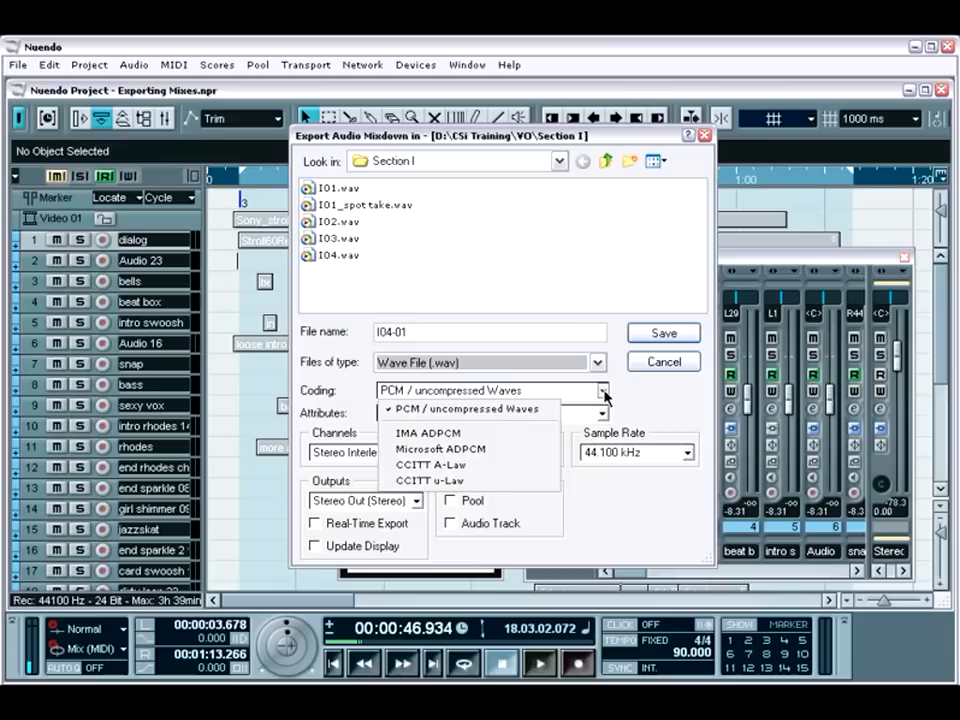
{"action": "left_click", "coordinate": [469, 409]}
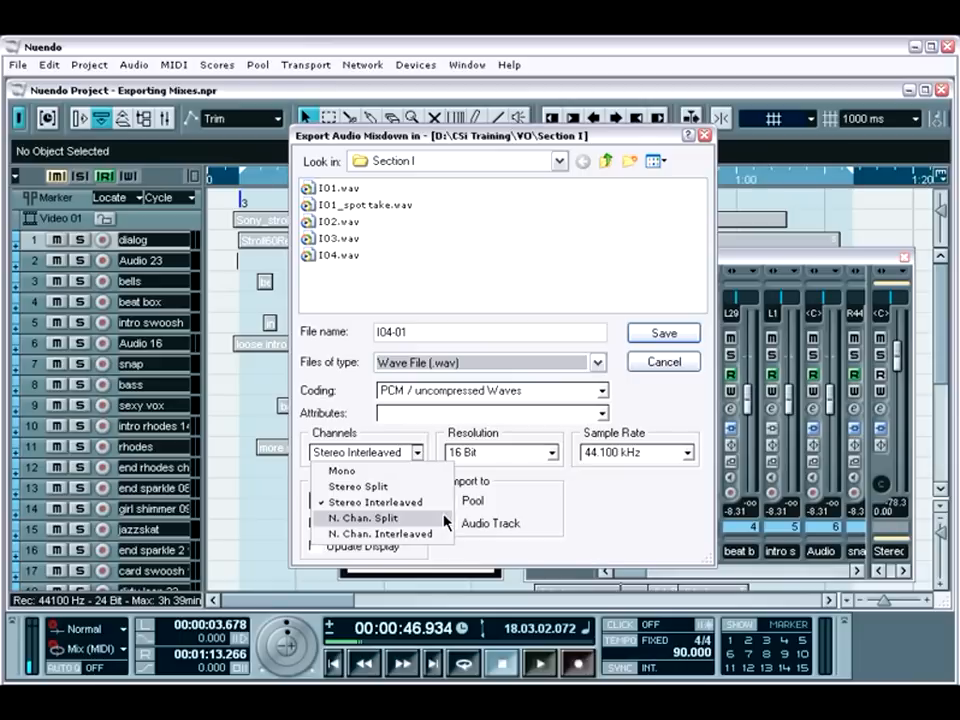
{"action": "mouse_move", "coordinate": [380, 533]}
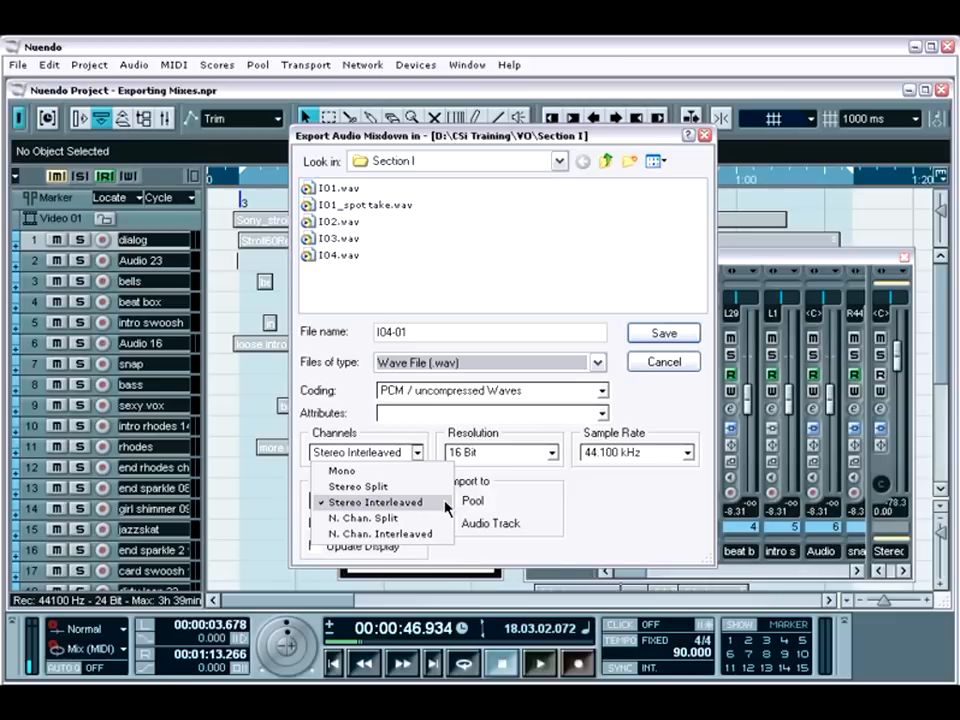
{"action": "left_click", "coordinate": [372, 502]}
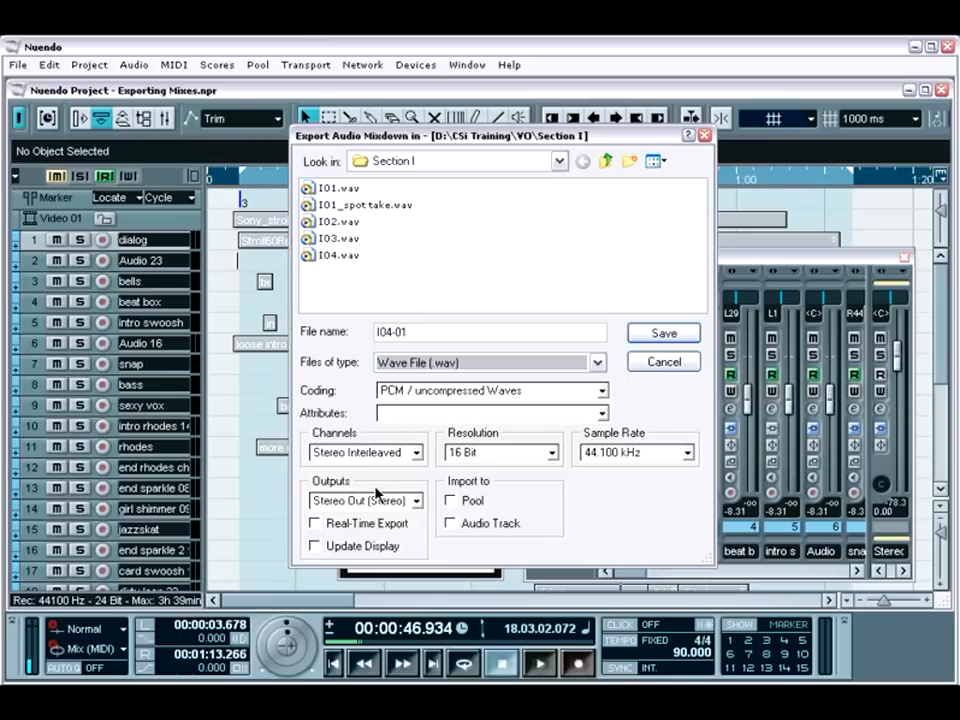
{"action": "mouse_move", "coordinate": [372, 497]}
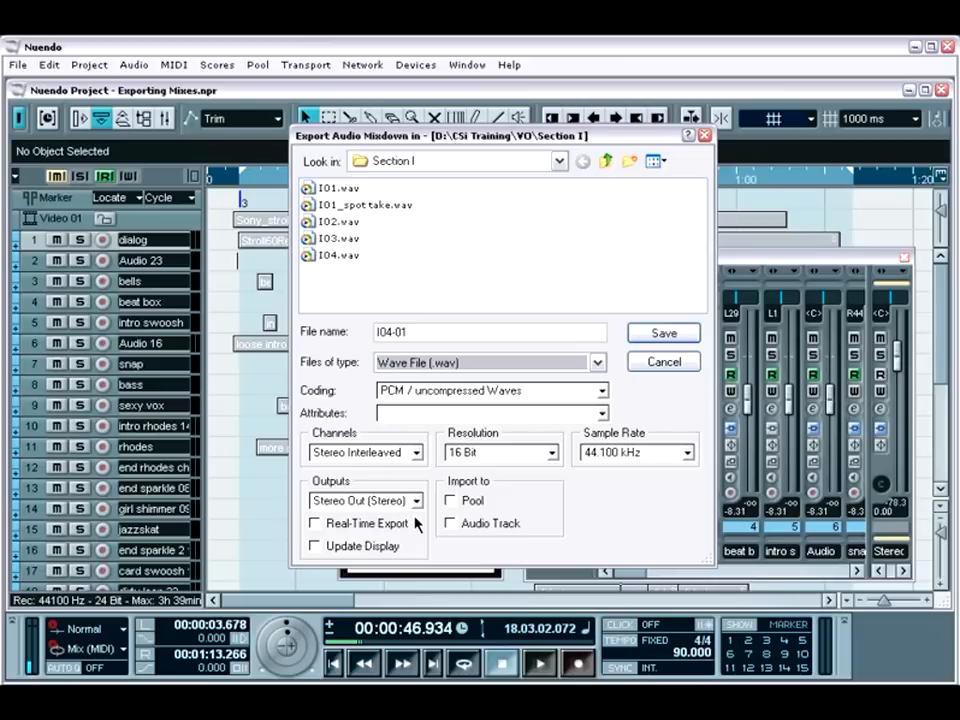
{"action": "left_click", "coordinate": [415, 500]}
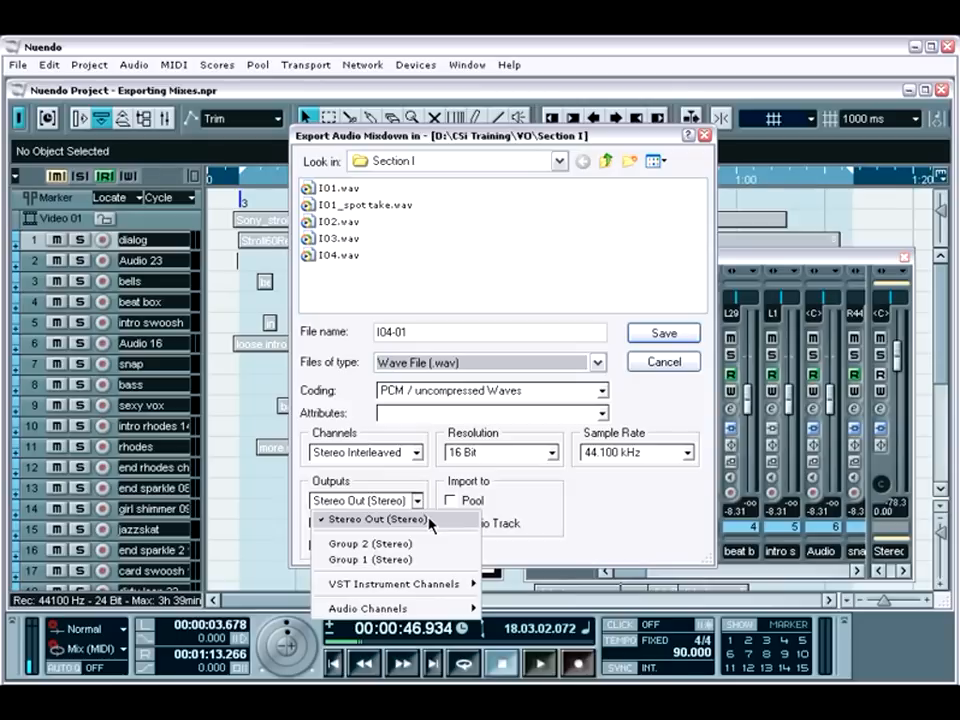
{"action": "left_click", "coordinate": [367, 608]}
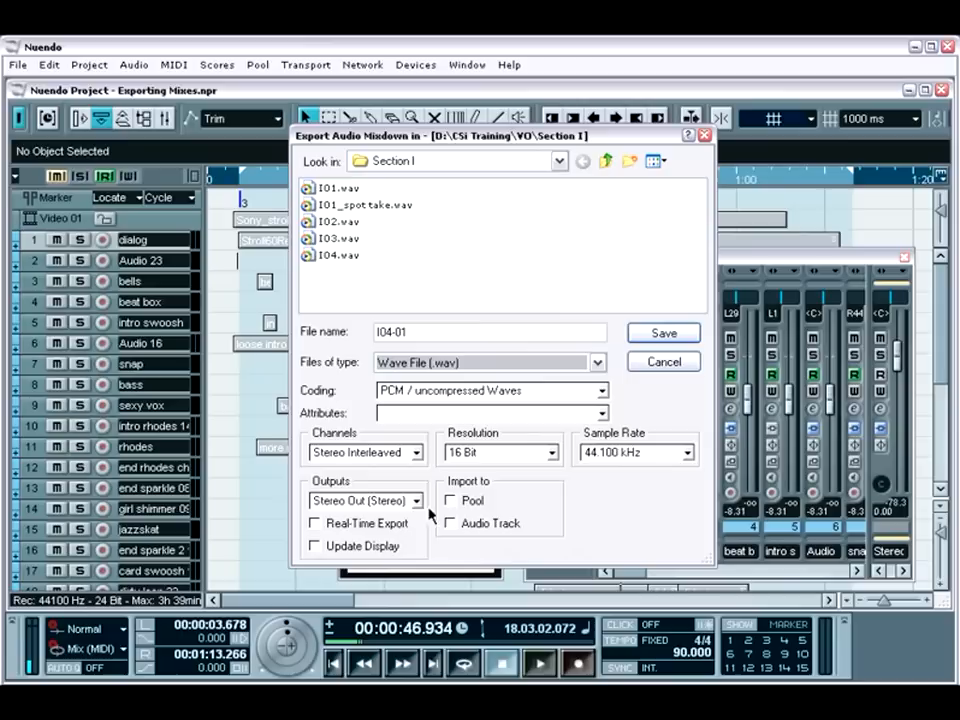
{"action": "mouse_move", "coordinate": [358, 560]}
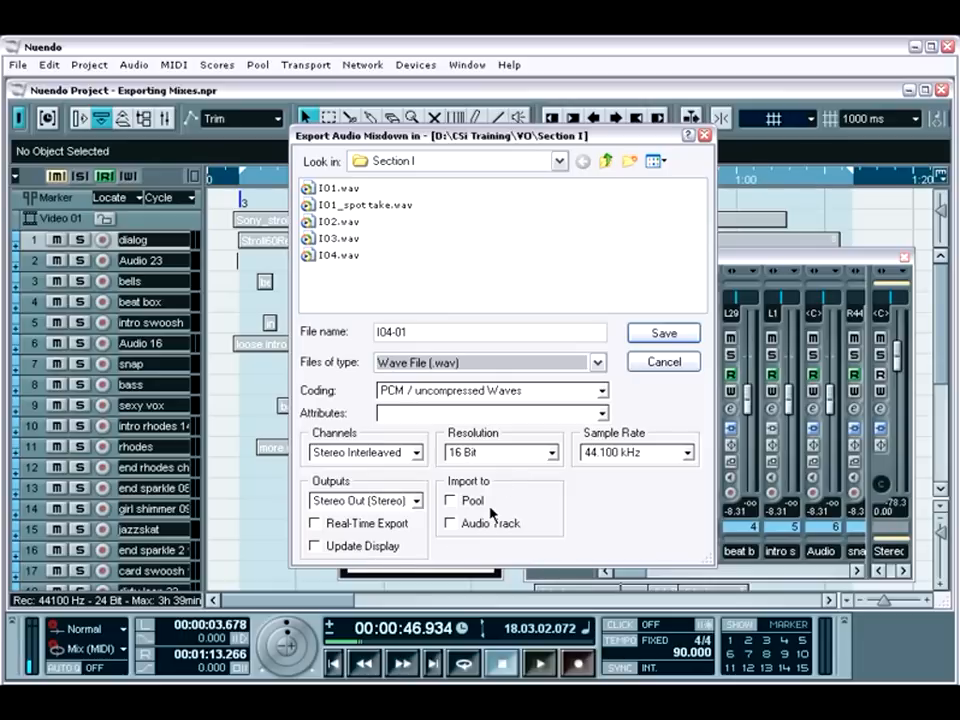
{"action": "mouse_move", "coordinate": [610, 472]}
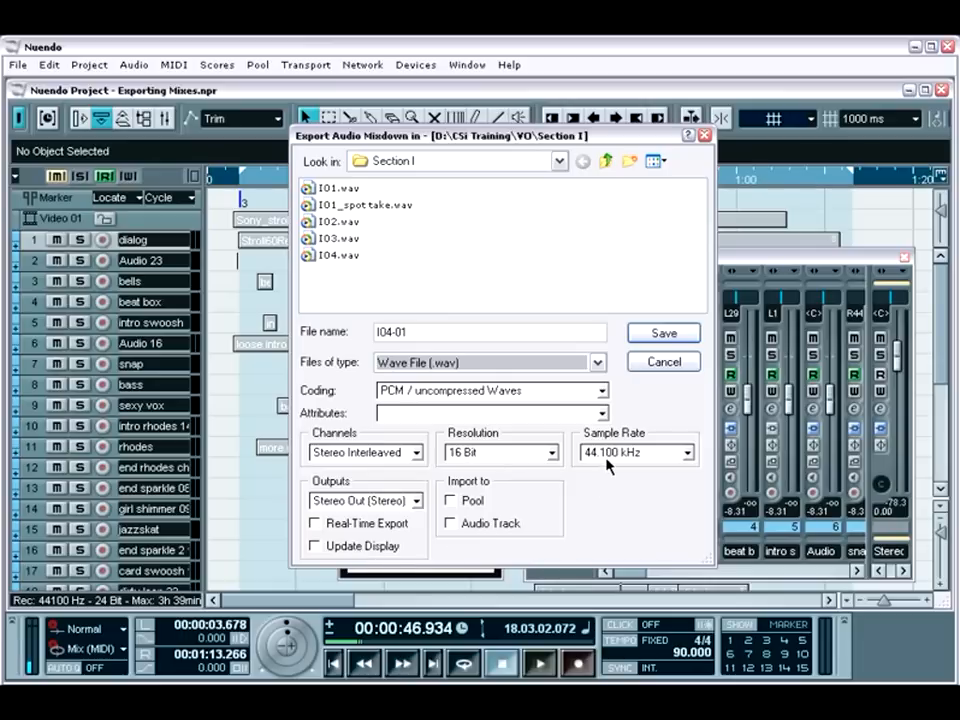
{"action": "mouse_move", "coordinate": [617, 464]}
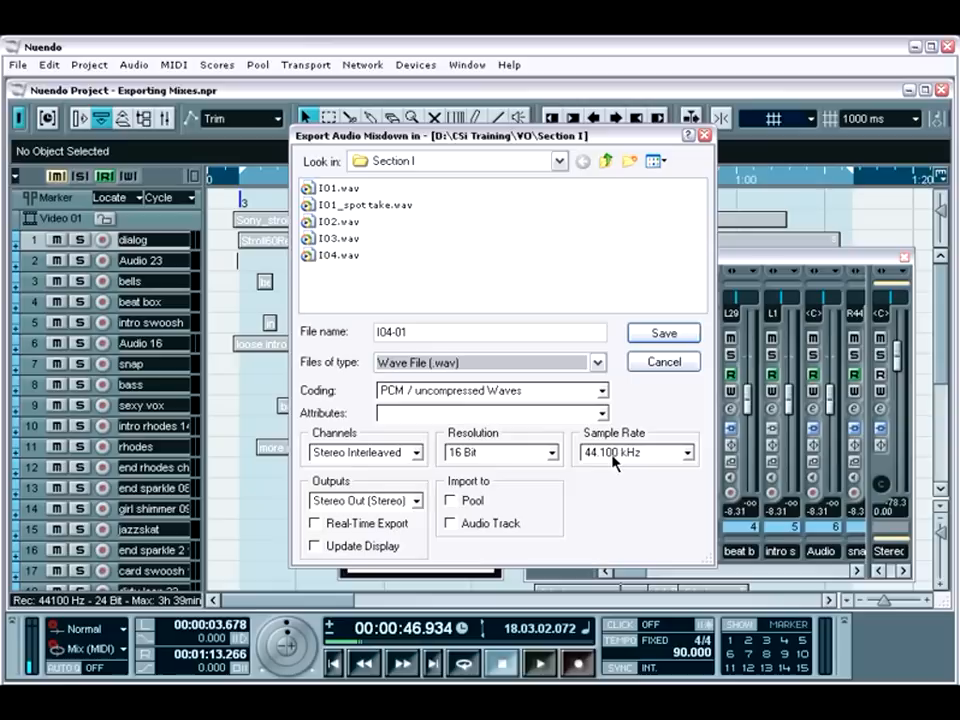
{"action": "mouse_move", "coordinate": [605, 464]}
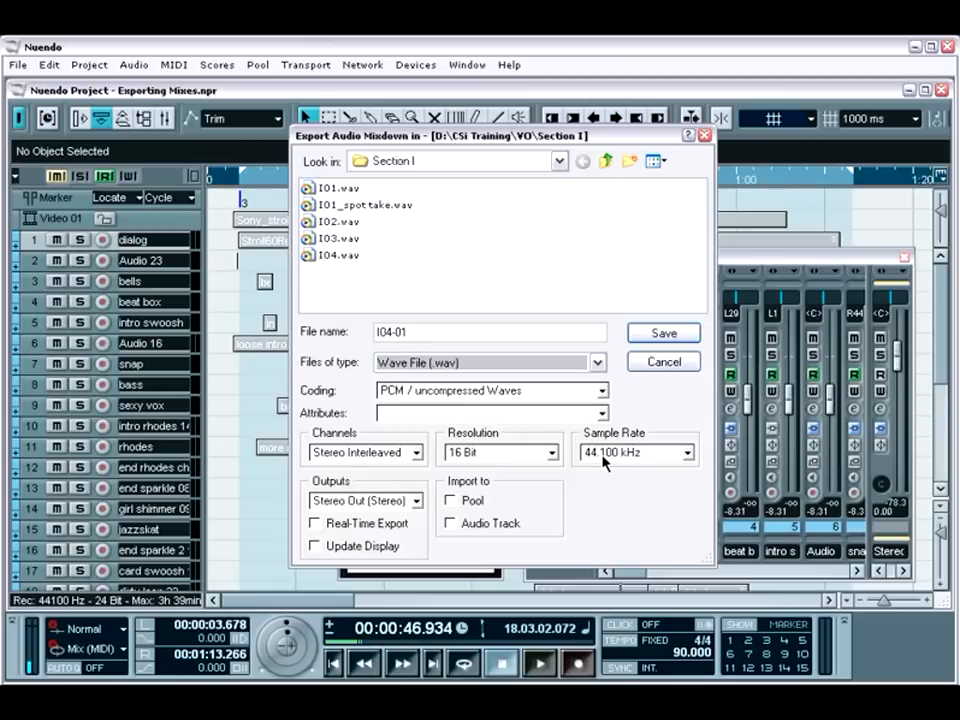
{"action": "mouse_move", "coordinate": [488, 490]}
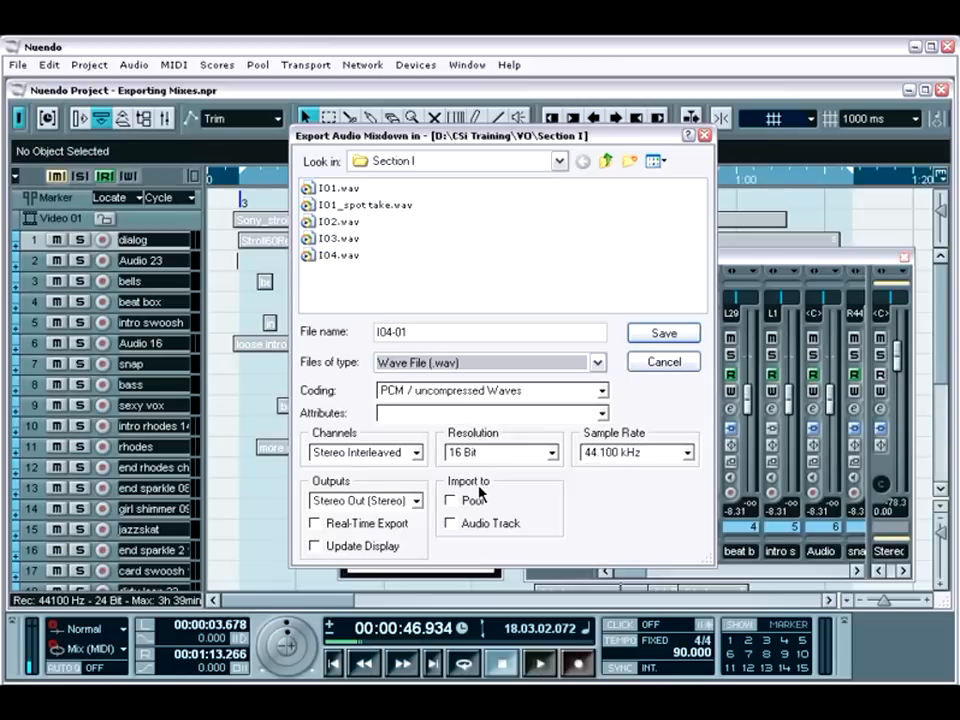
{"action": "mouse_move", "coordinate": [497, 505]}
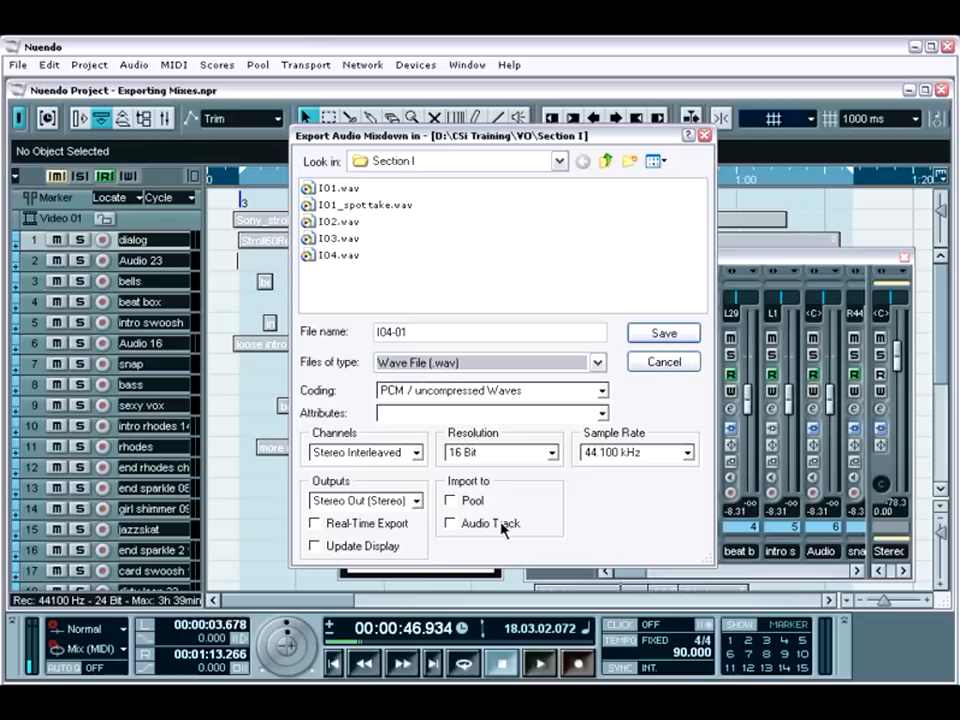
{"action": "mouse_move", "coordinate": [505, 541]}
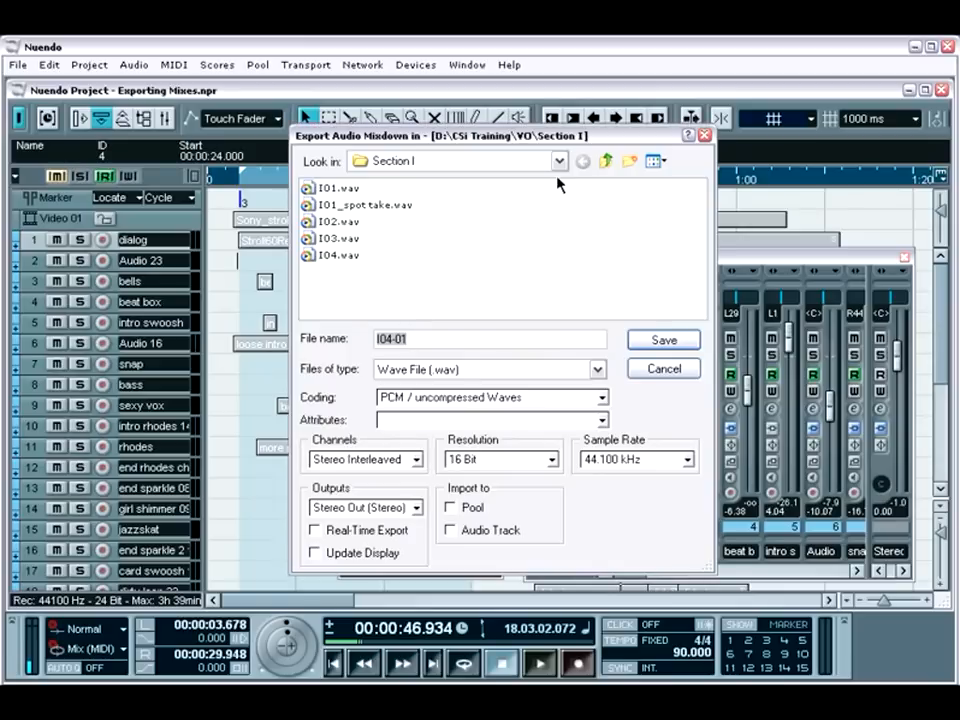
- Target the AUDIO (E:) commercial\sony\Mixdowns folder and name the file testmix
{"action": "left_click", "coordinate": [556, 161]}
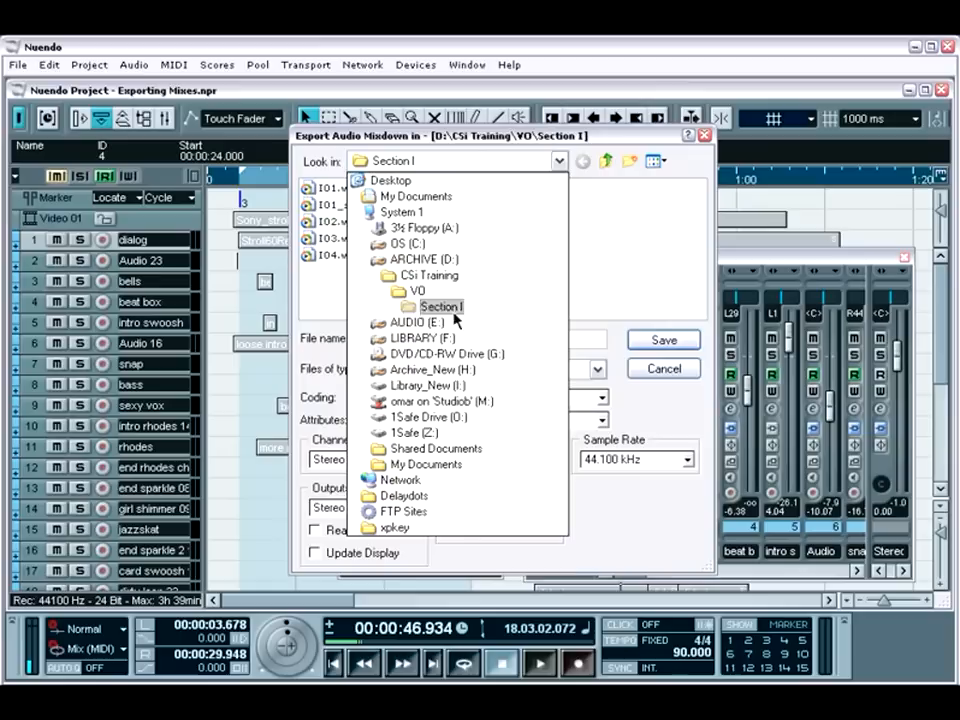
{"action": "left_click", "coordinate": [417, 322]}
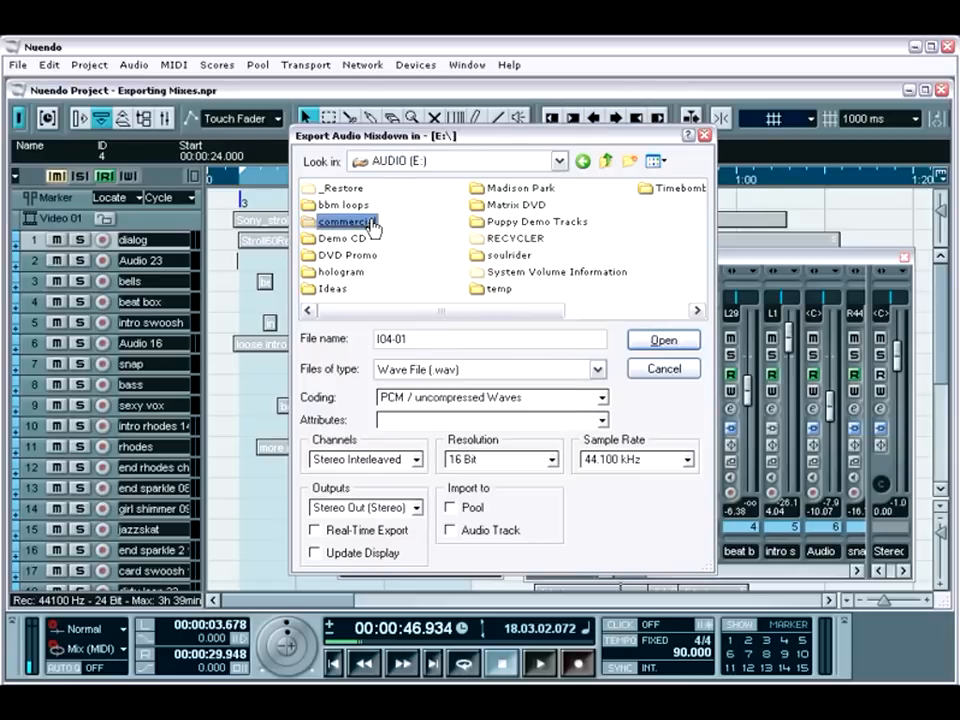
{"action": "double_click", "coordinate": [348, 221]}
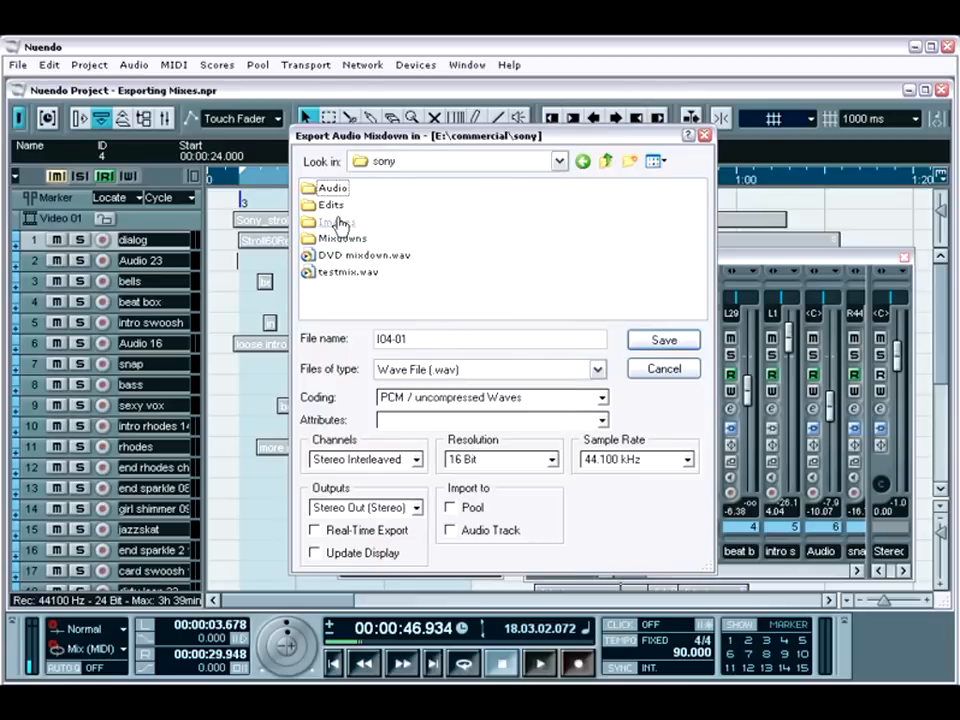
{"action": "double_click", "coordinate": [343, 238]}
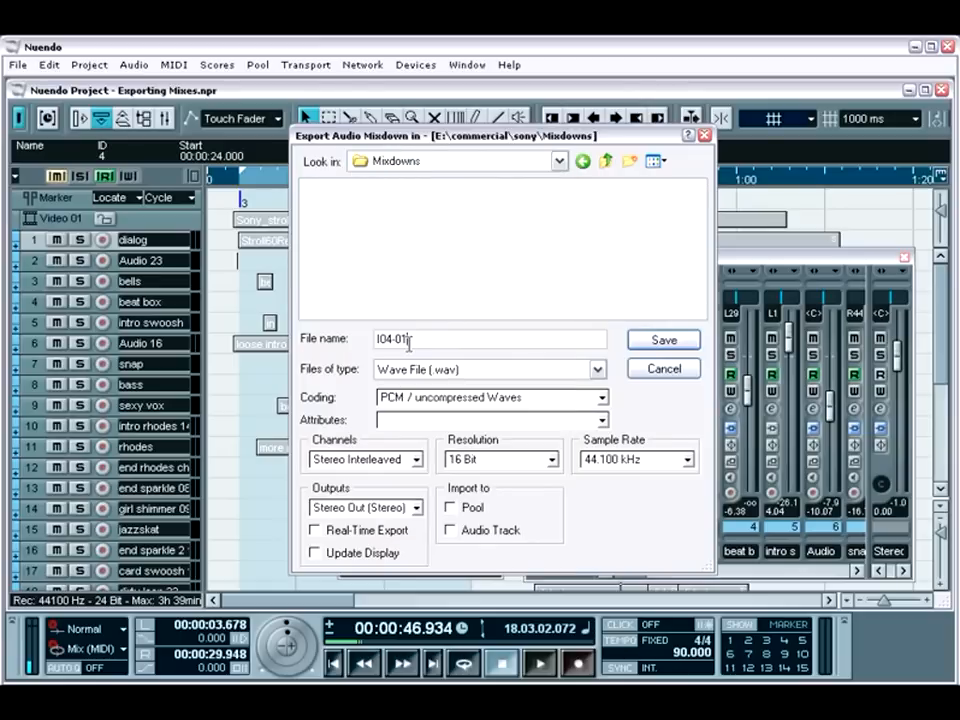
{"action": "type", "text": "testmix"}
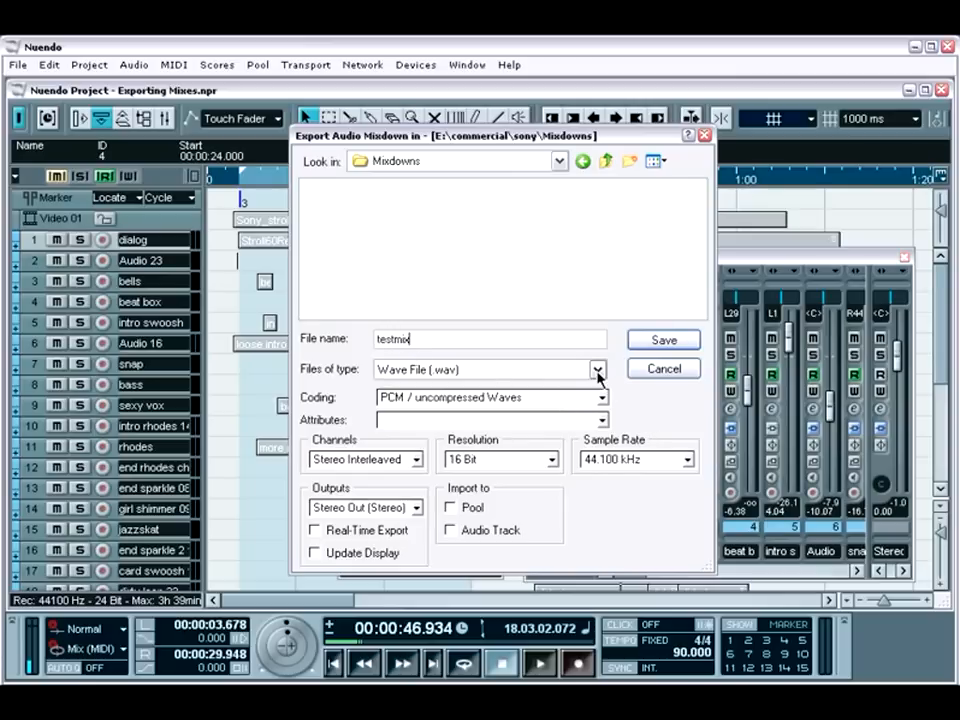
- Set the export type to MPEG Layer 3 at 160 kBit/s, 44.100 kHz, stereo
{"action": "left_click", "coordinate": [597, 369]}
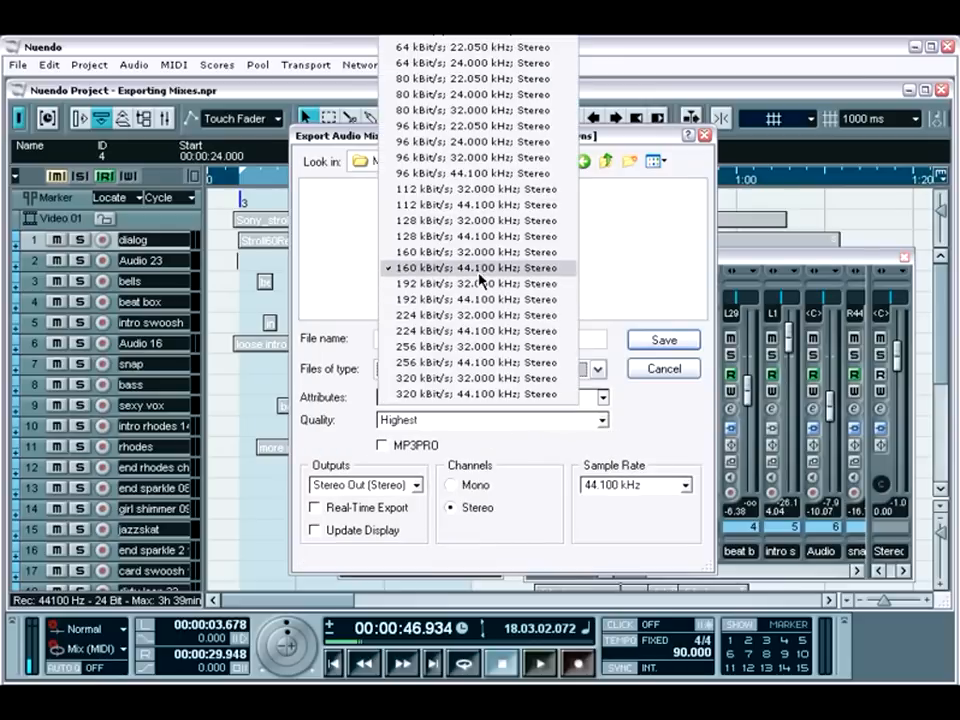
{"action": "mouse_move", "coordinate": [485, 280]}
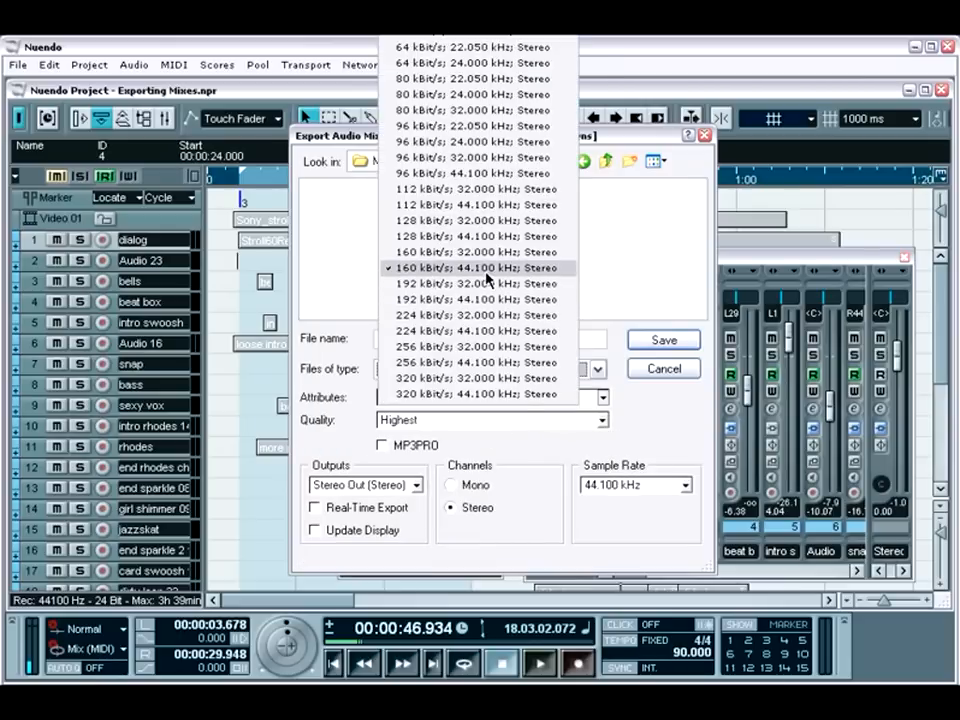
{"action": "left_click", "coordinate": [600, 420]}
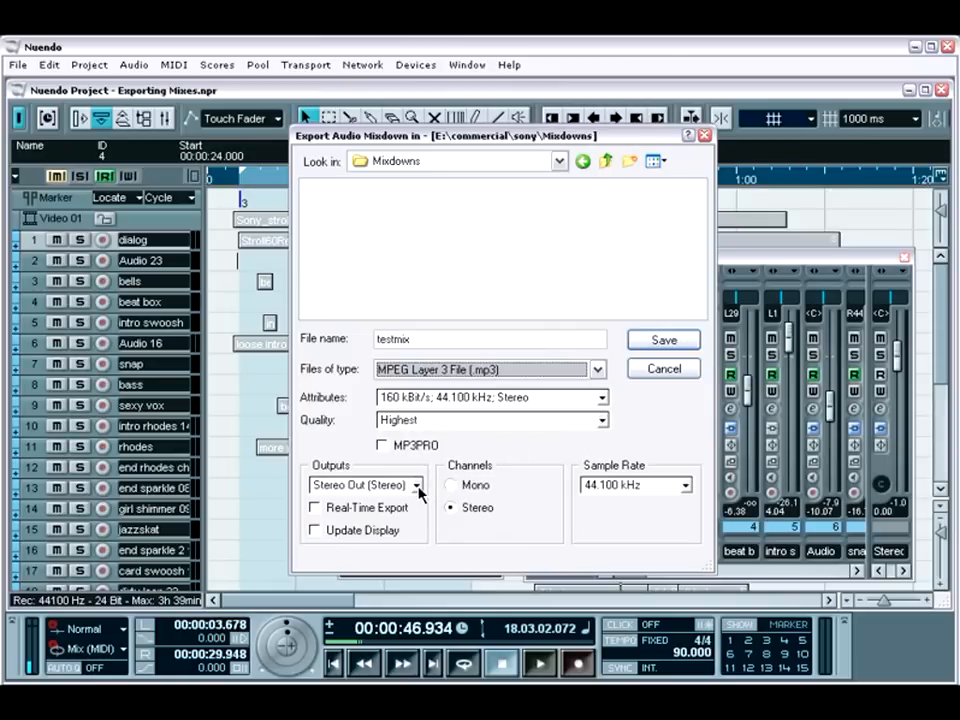
- Keep Stereo Out as the output and 44.100 kHz sample rate, then save the mixdown
{"action": "left_click", "coordinate": [414, 484]}
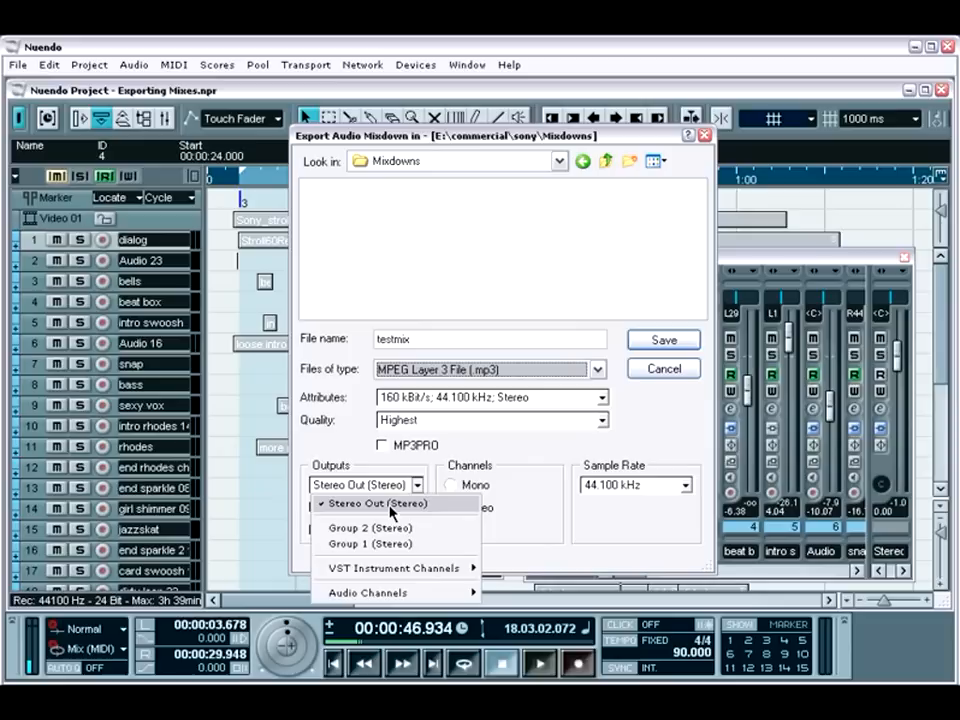
{"action": "left_click", "coordinate": [380, 503]}
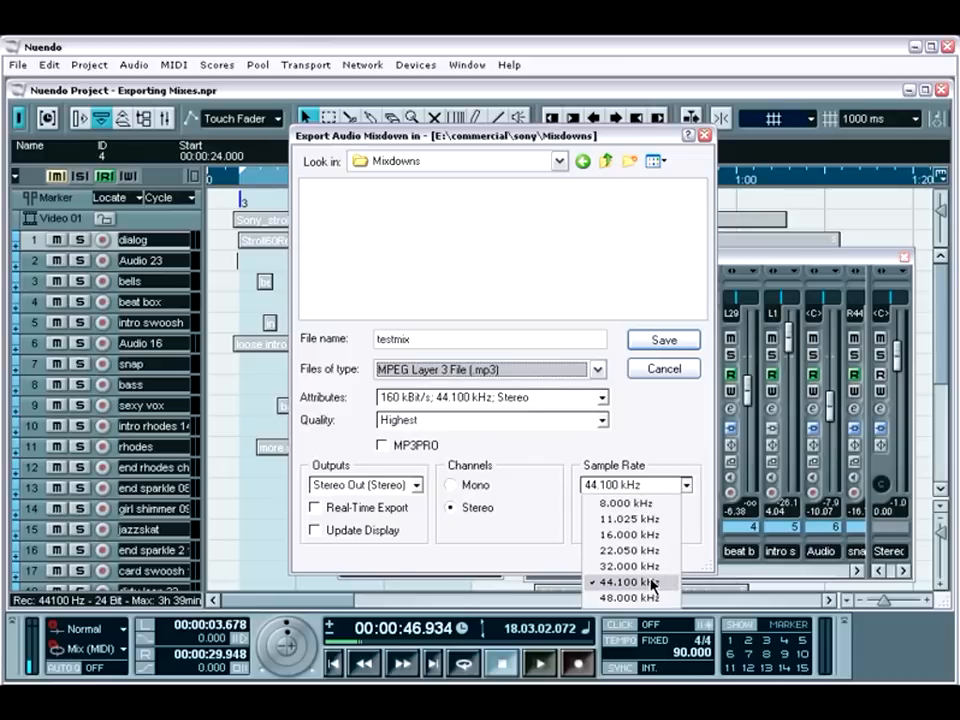
{"action": "left_click", "coordinate": [649, 581]}
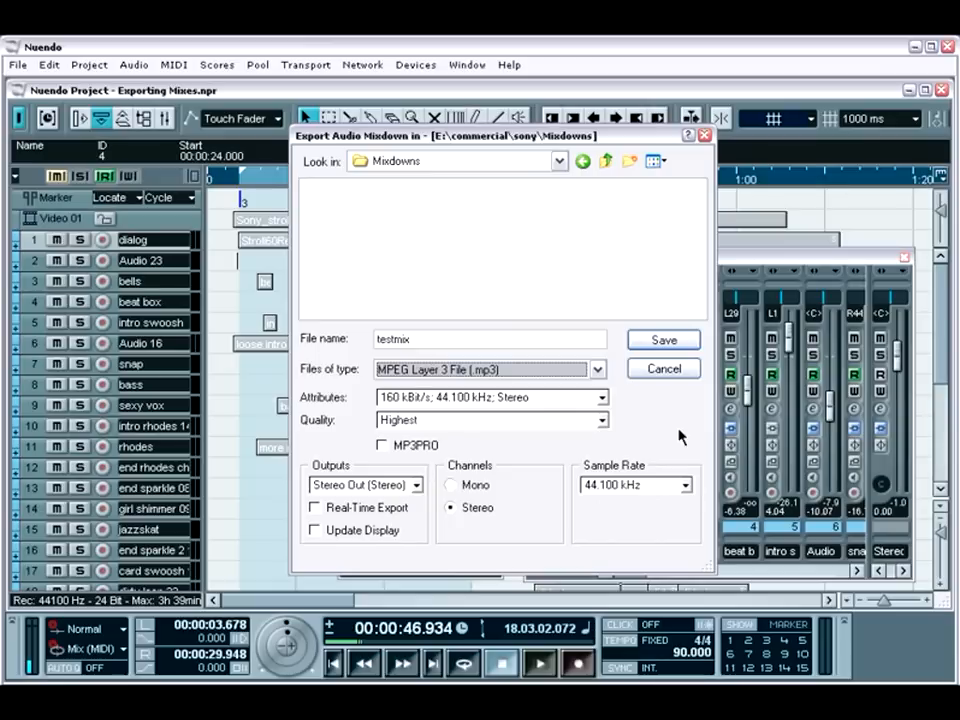
{"action": "left_click", "coordinate": [663, 340]}
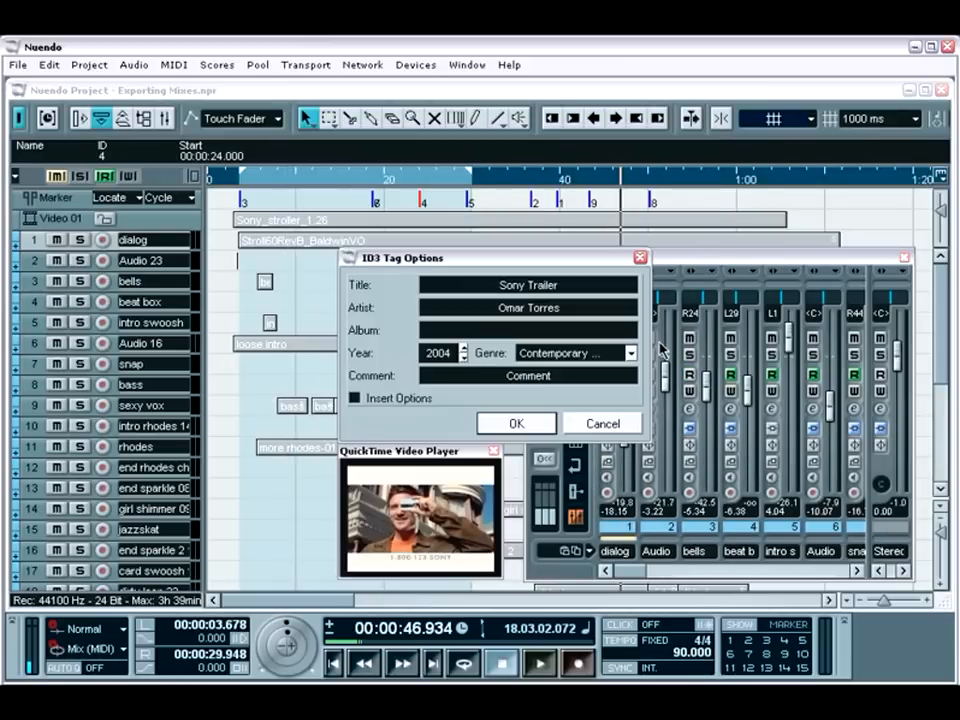
- Accept the ID3 tags (Sony Trailer, 2004, Contemporary) to complete the MP3 export
{"action": "left_click", "coordinate": [516, 423]}
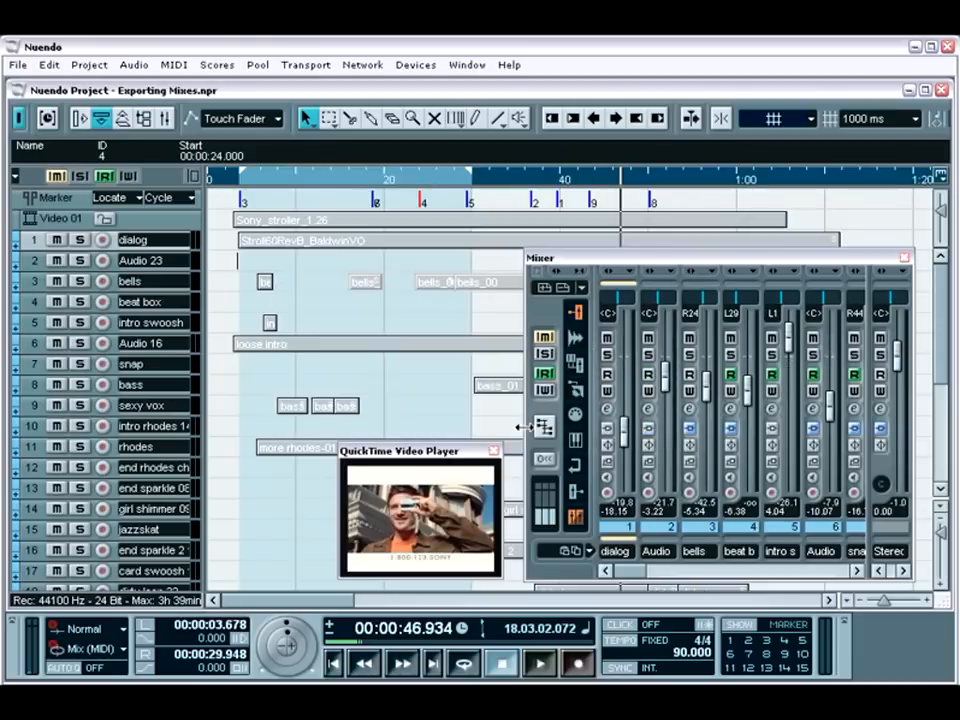
{"action": "mouse_move", "coordinate": [467, 421]}
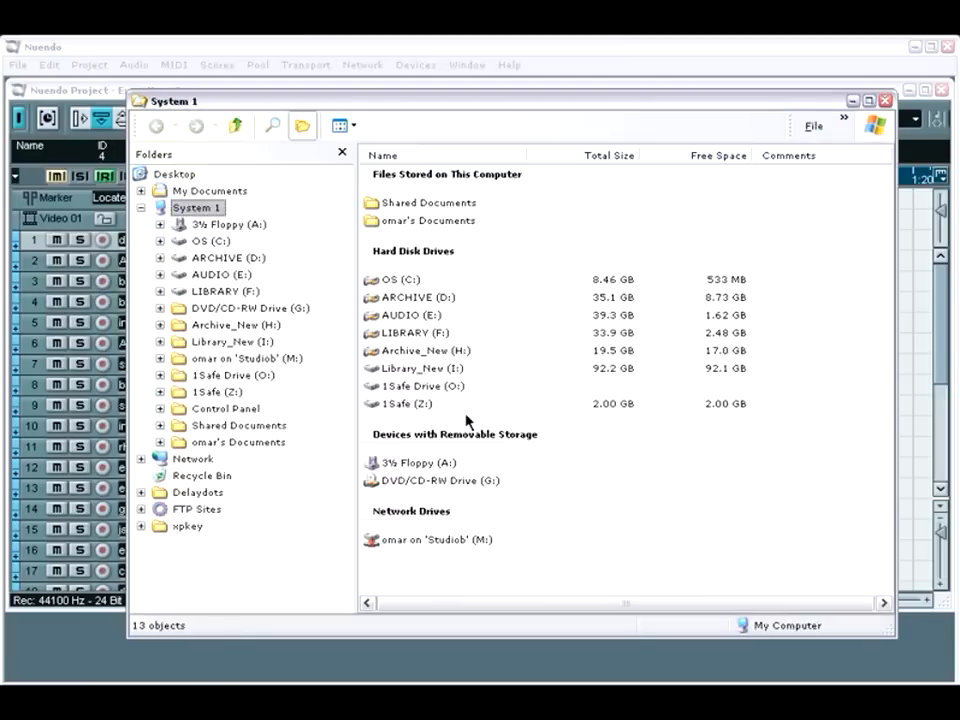
- Expand AUDIO (E:) and commercial in the Folders tree and open sony\Mixdowns
{"action": "left_click", "coordinate": [159, 274]}
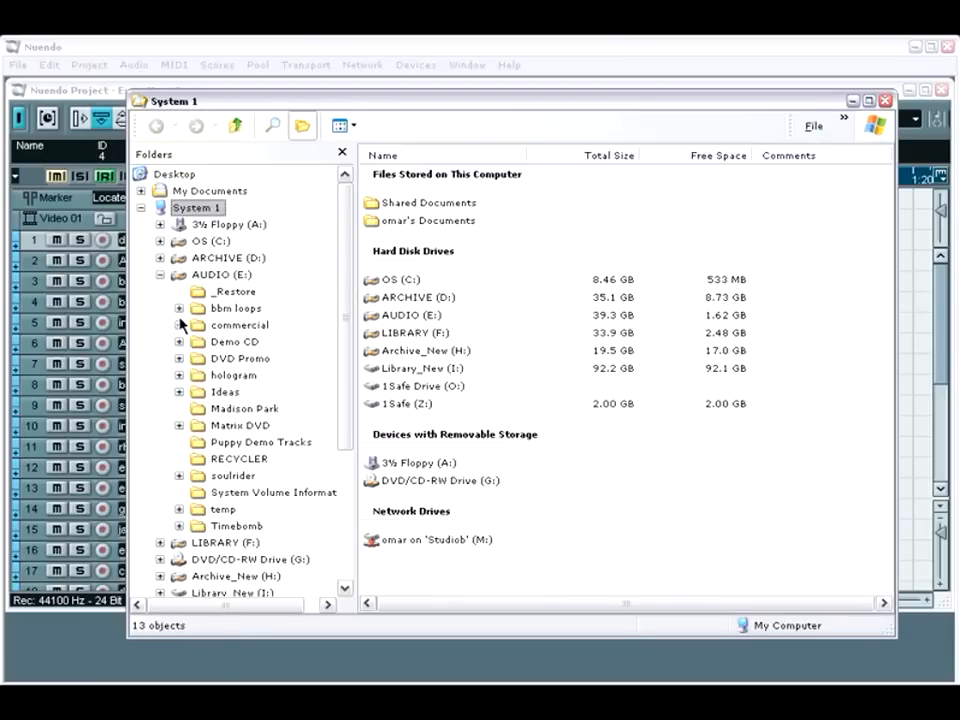
{"action": "left_click", "coordinate": [181, 325]}
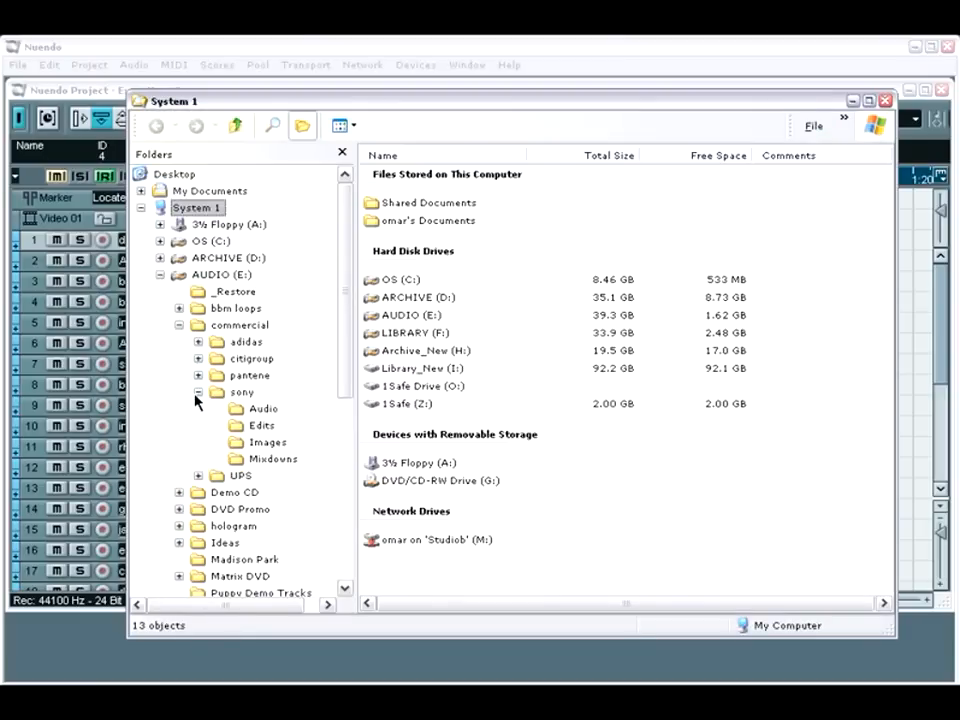
{"action": "left_click", "coordinate": [274, 458]}
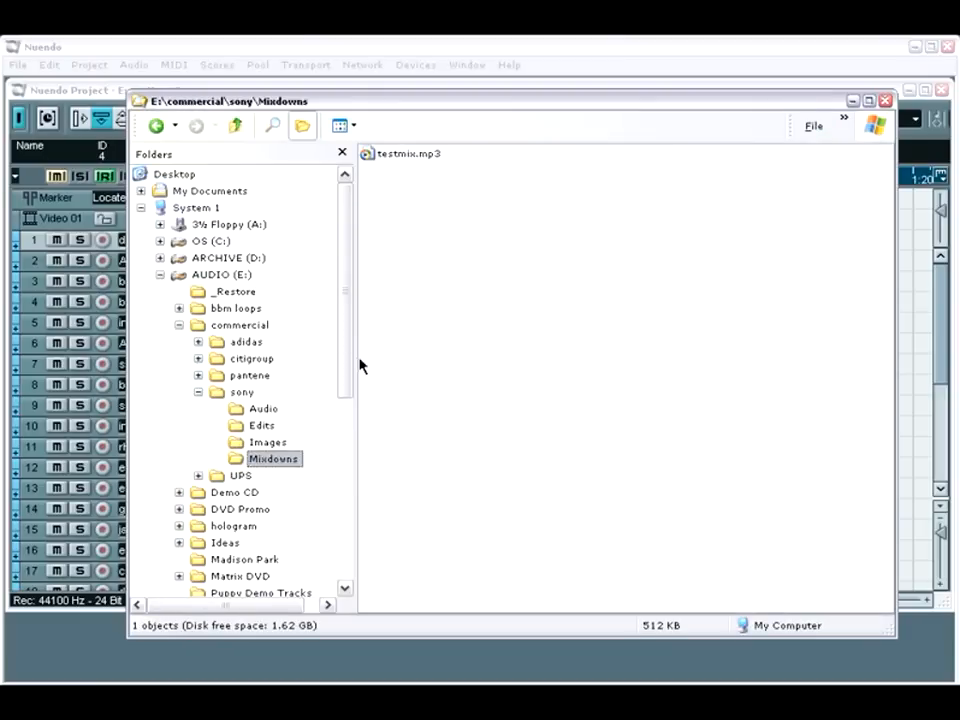
{"action": "mouse_move", "coordinate": [409, 172]}
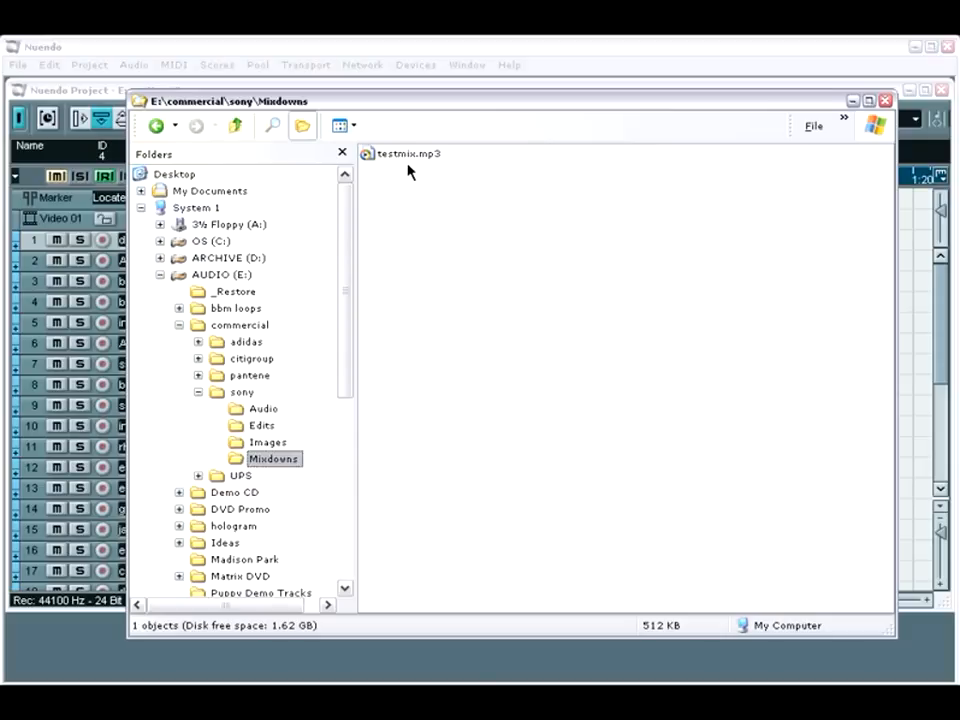